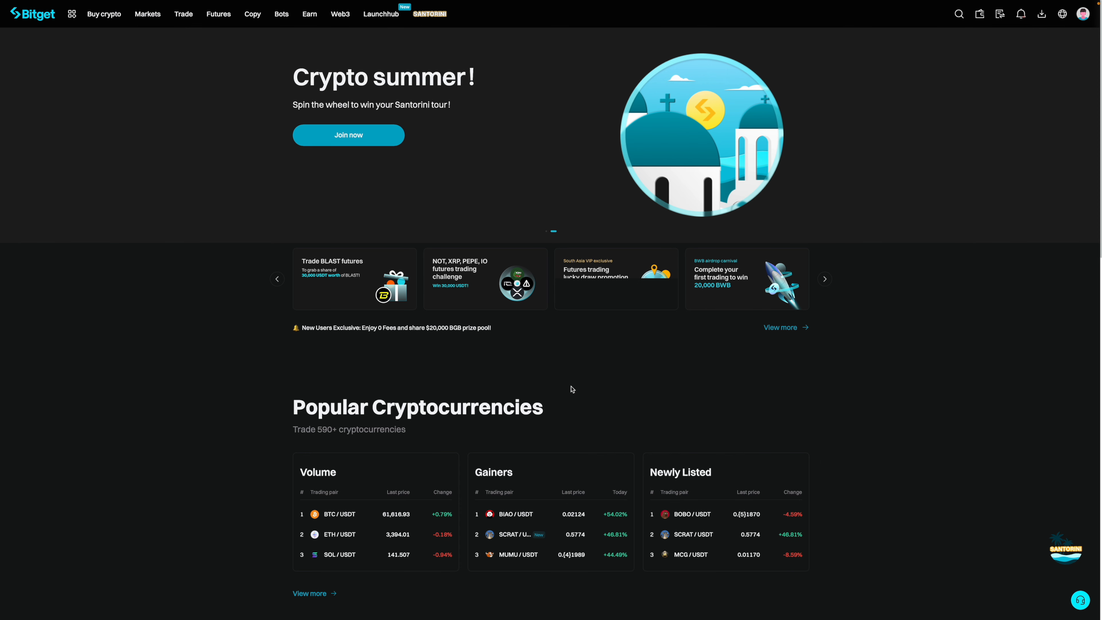
mouse_move(316, 146)
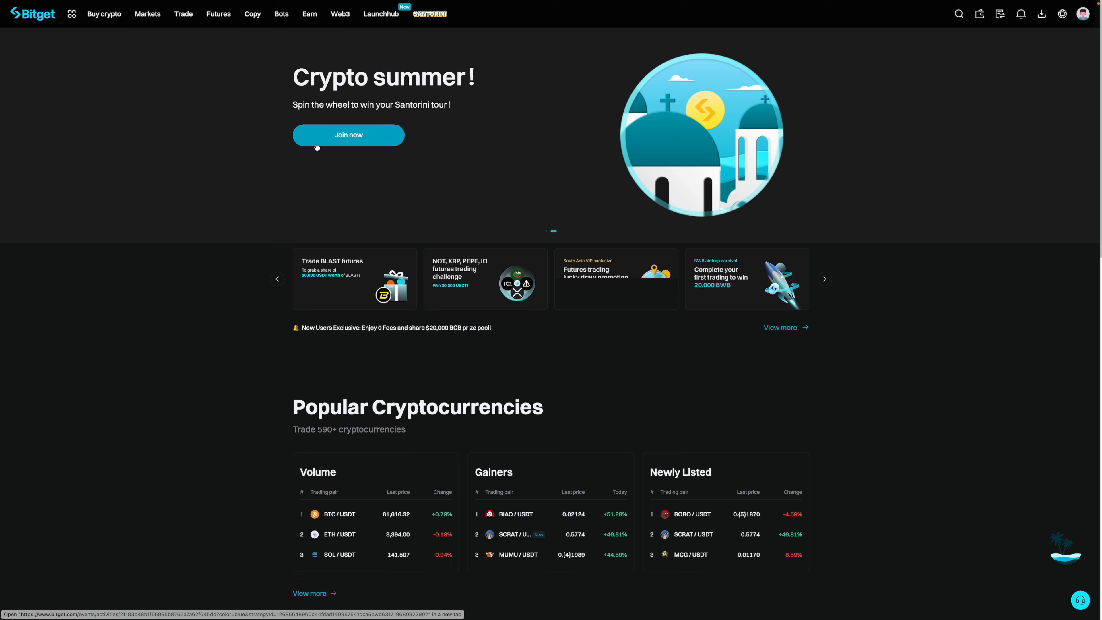
mouse_move(310, 14)
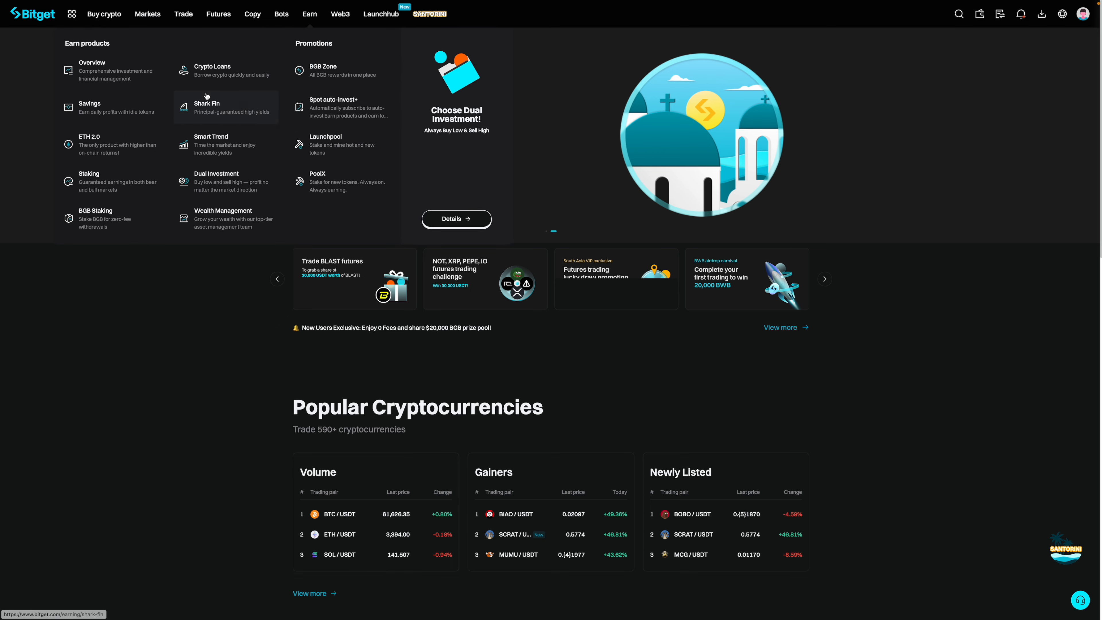
Step: Go to Savings from the Earn menu and scroll to the featured products table
left_click(89, 107)
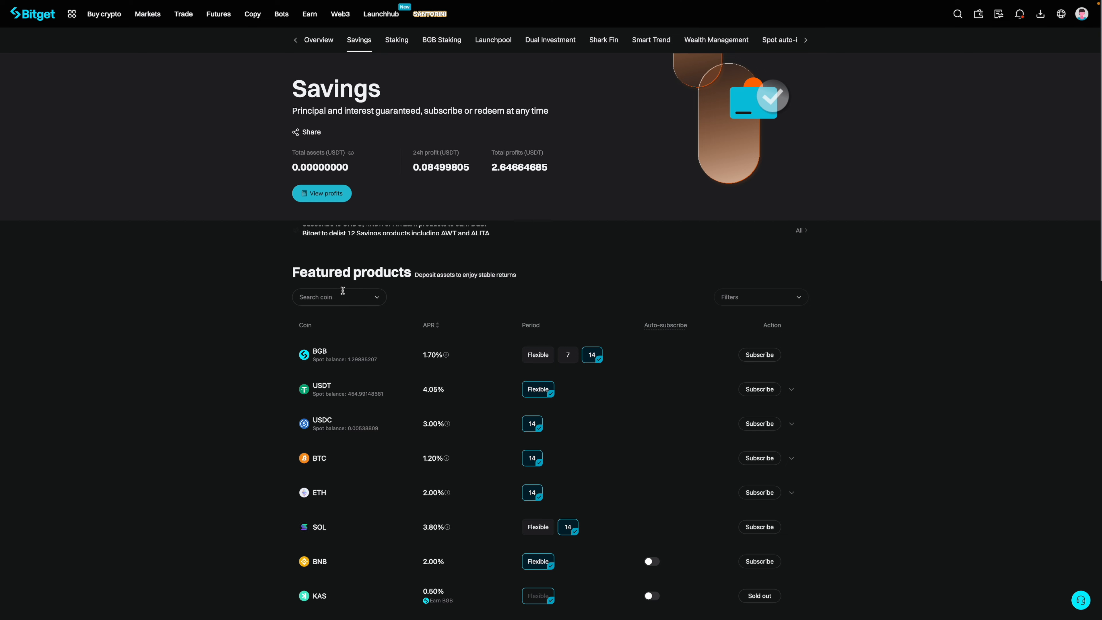
scroll("down", 3)
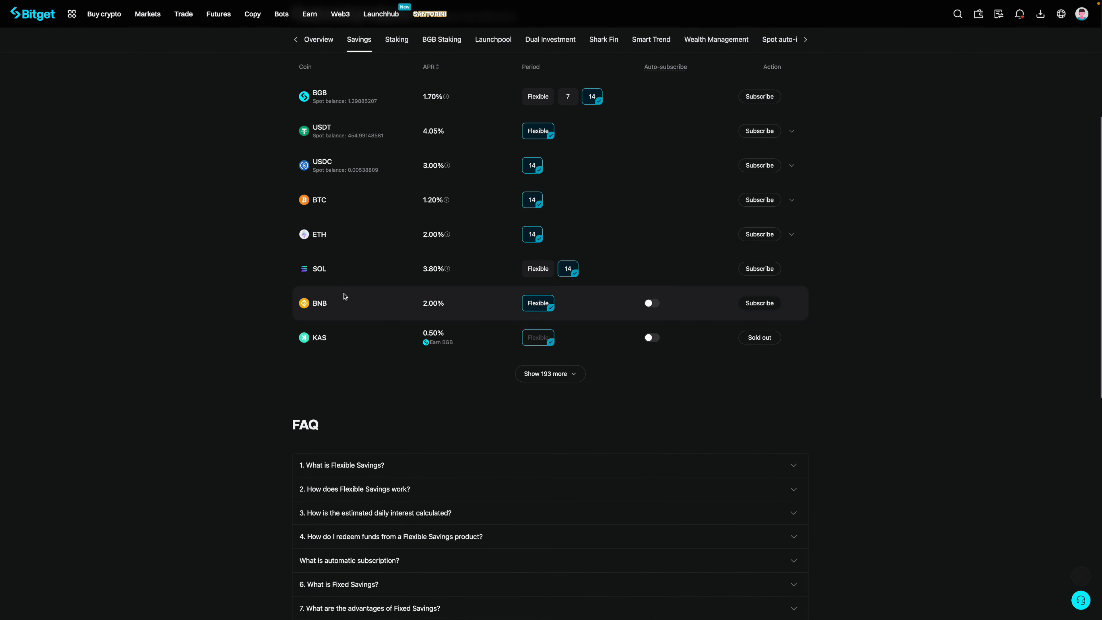
mouse_move(241, 225)
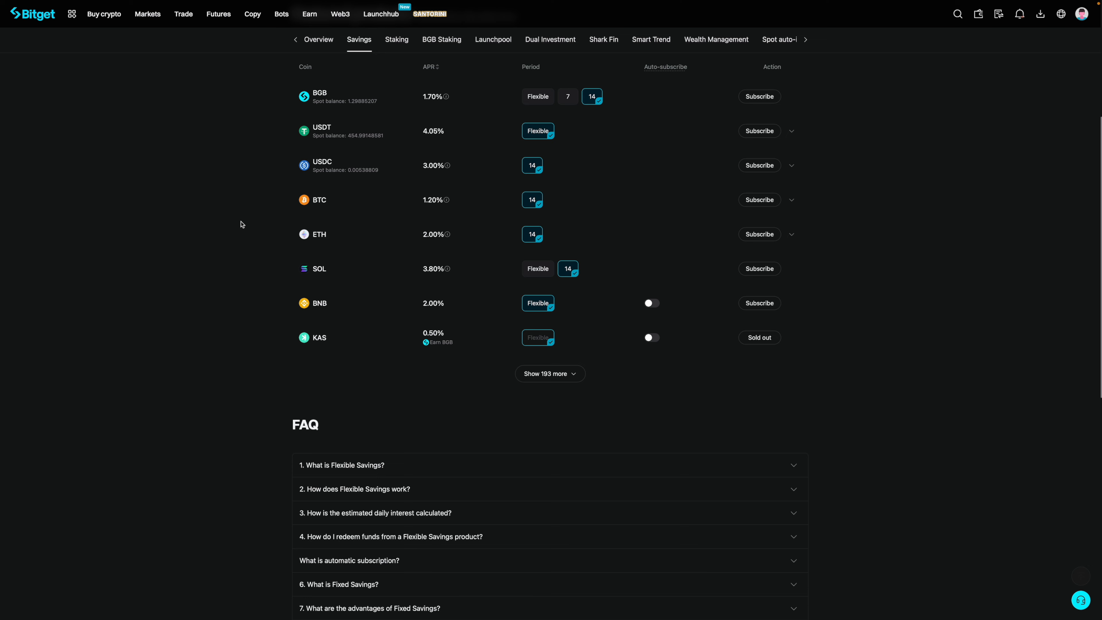
mouse_move(354, 125)
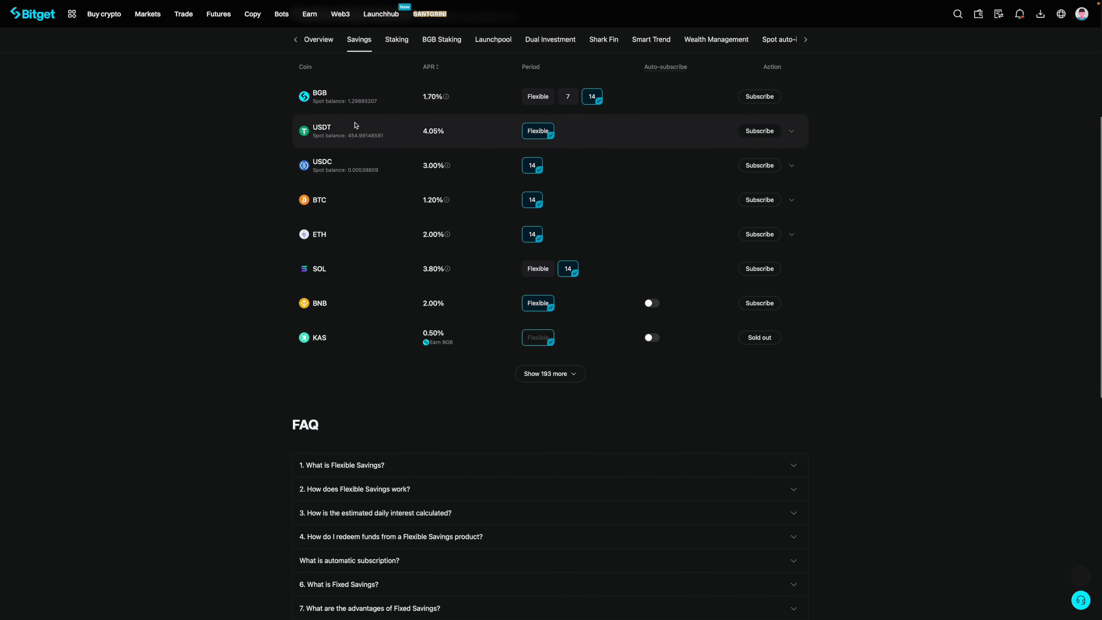
mouse_move(793, 135)
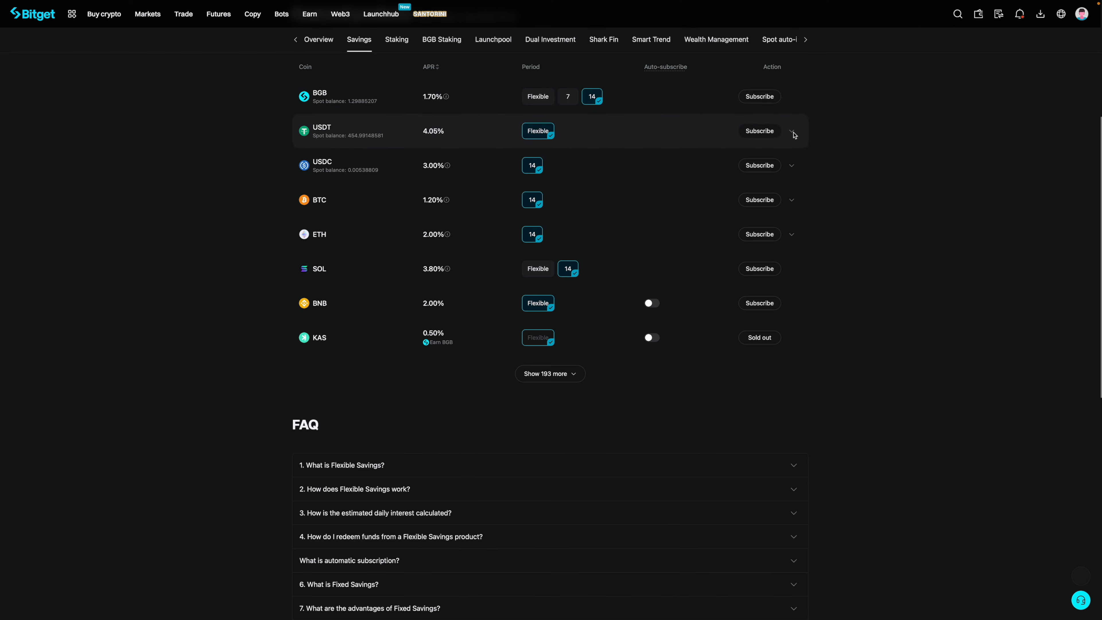
Step: Expand the USDT row to reveal the 9.05% flexible and 5.50% VIP options
left_click(792, 135)
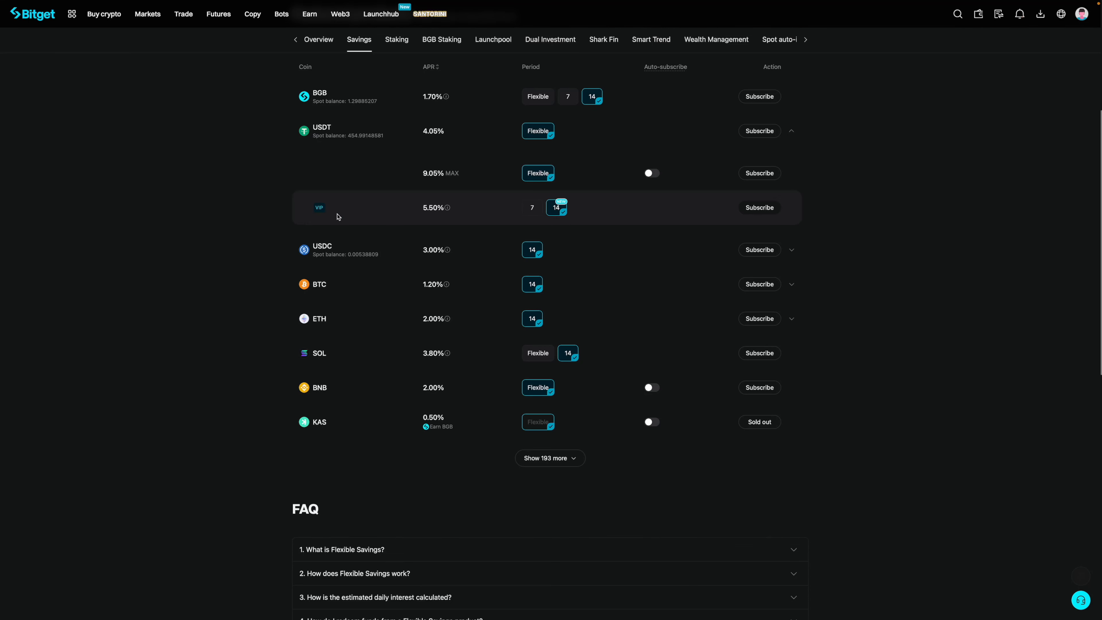
mouse_move(364, 213)
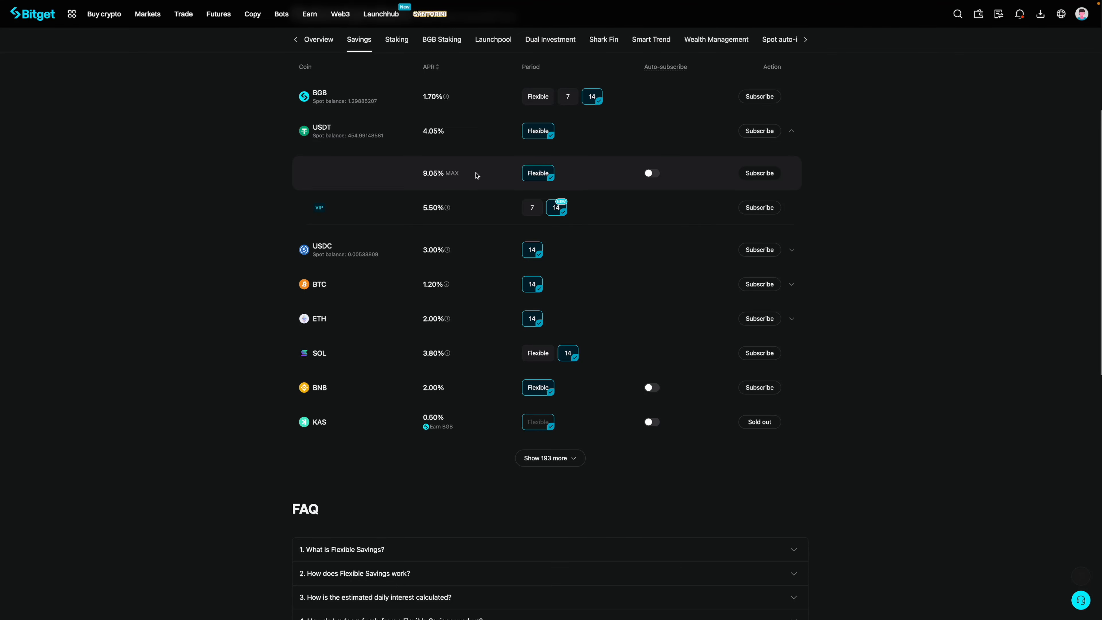
mouse_move(490, 177)
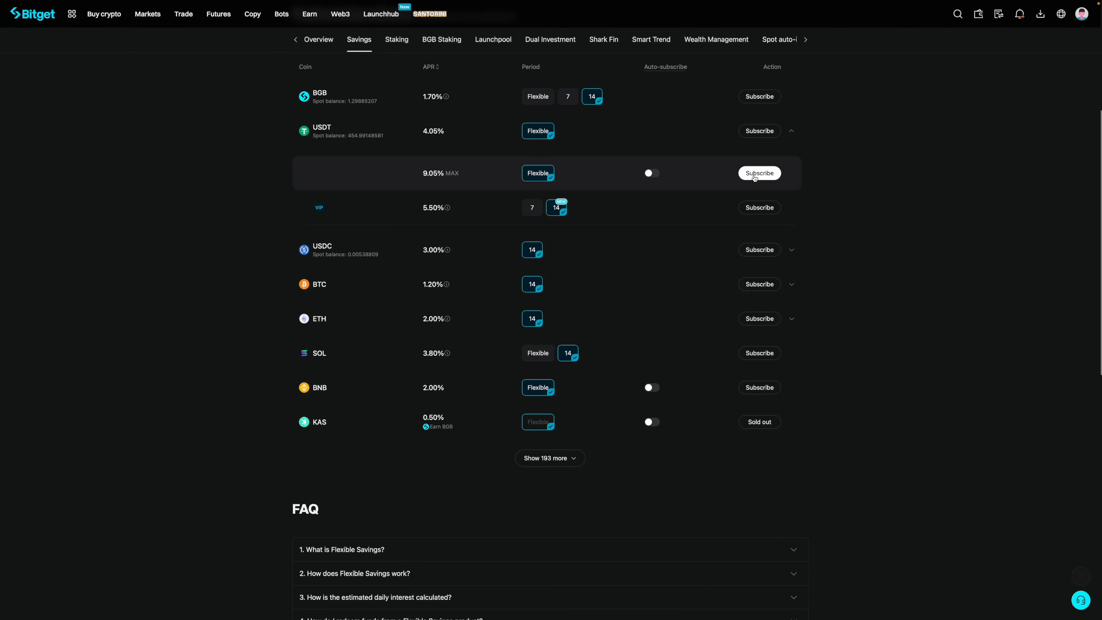
Step: Start a 9.05% flexible USDT subscription and fill in the full 454.99148581 USDT balance
left_click(759, 173)
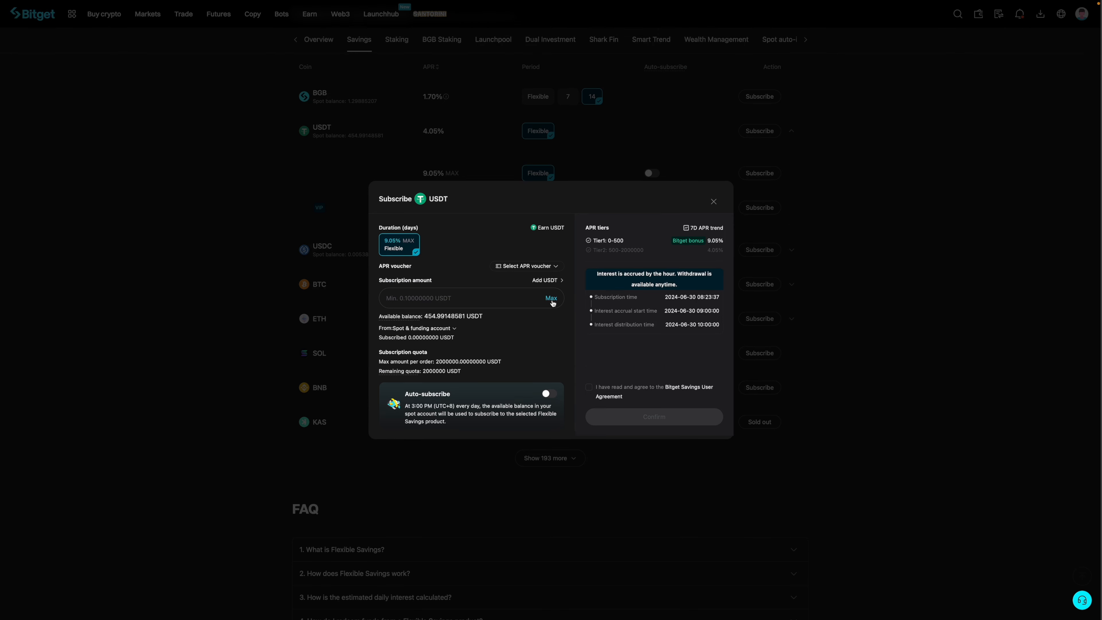
left_click(551, 298)
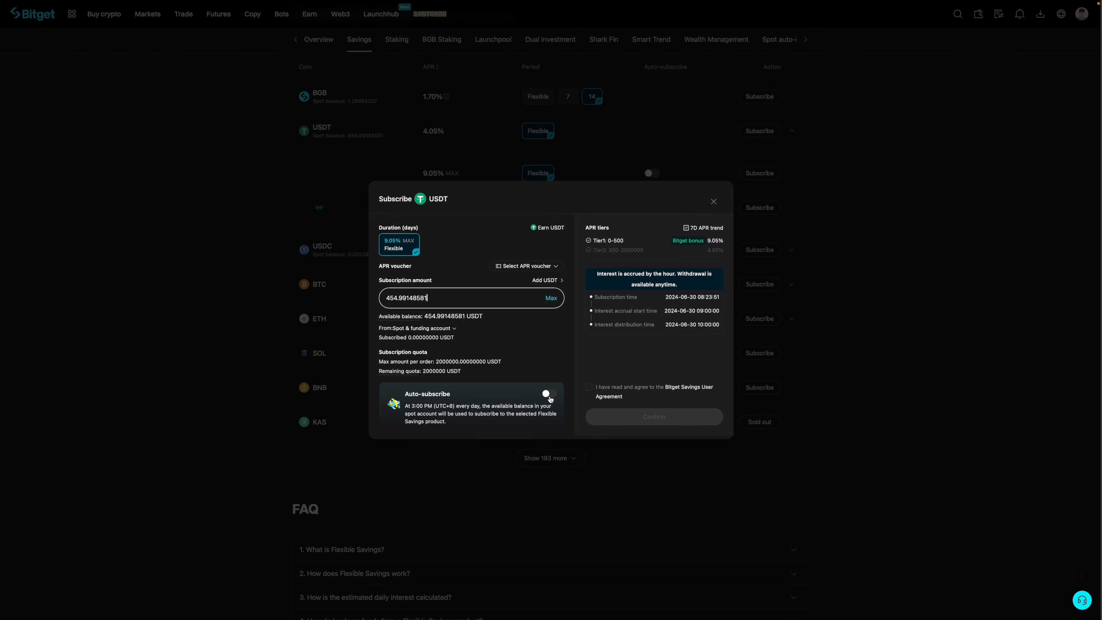
left_click(549, 394)
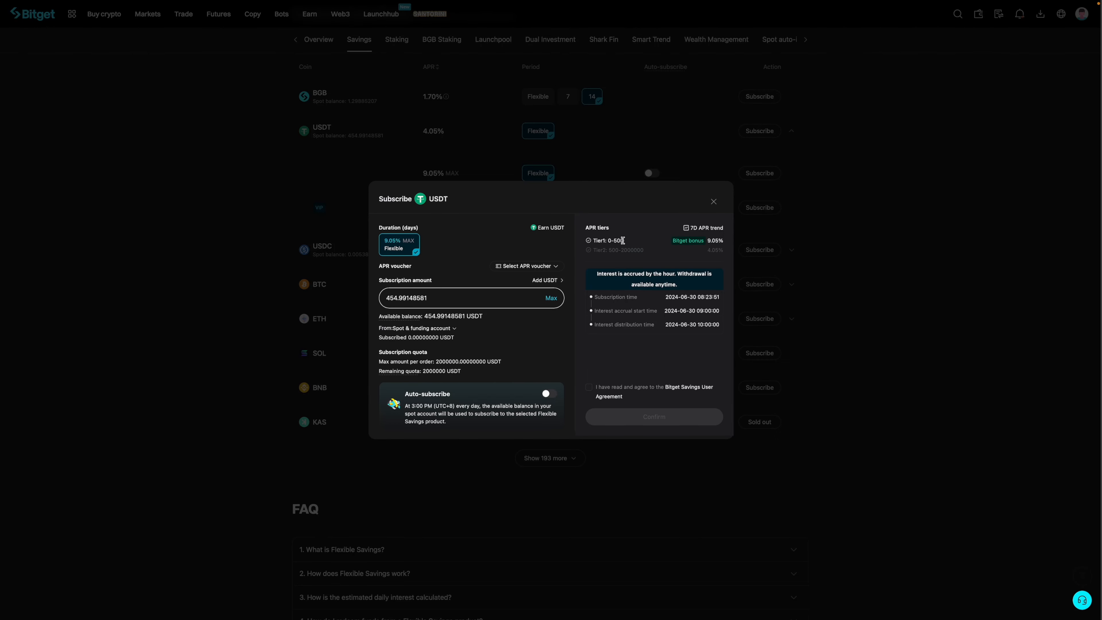
mouse_move(623, 242)
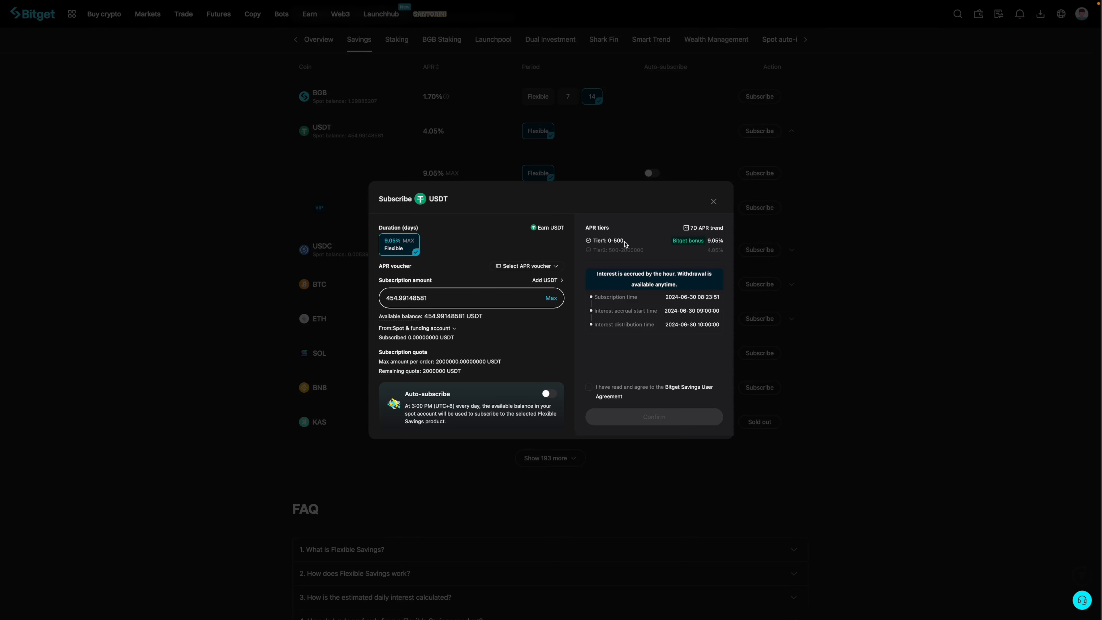
mouse_move(712, 259)
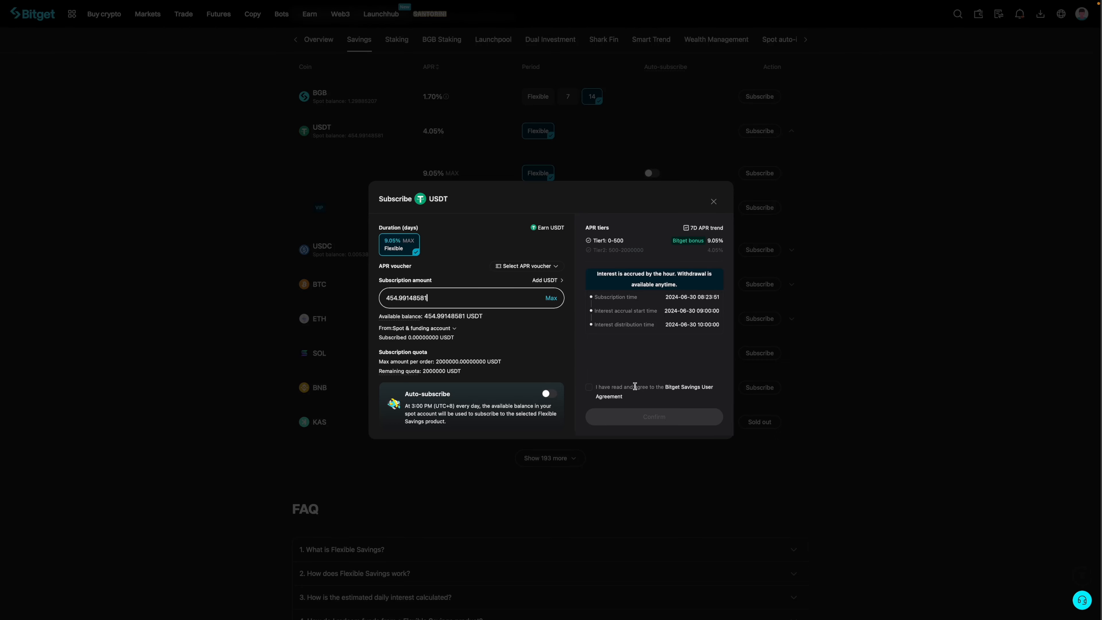
mouse_move(655, 394)
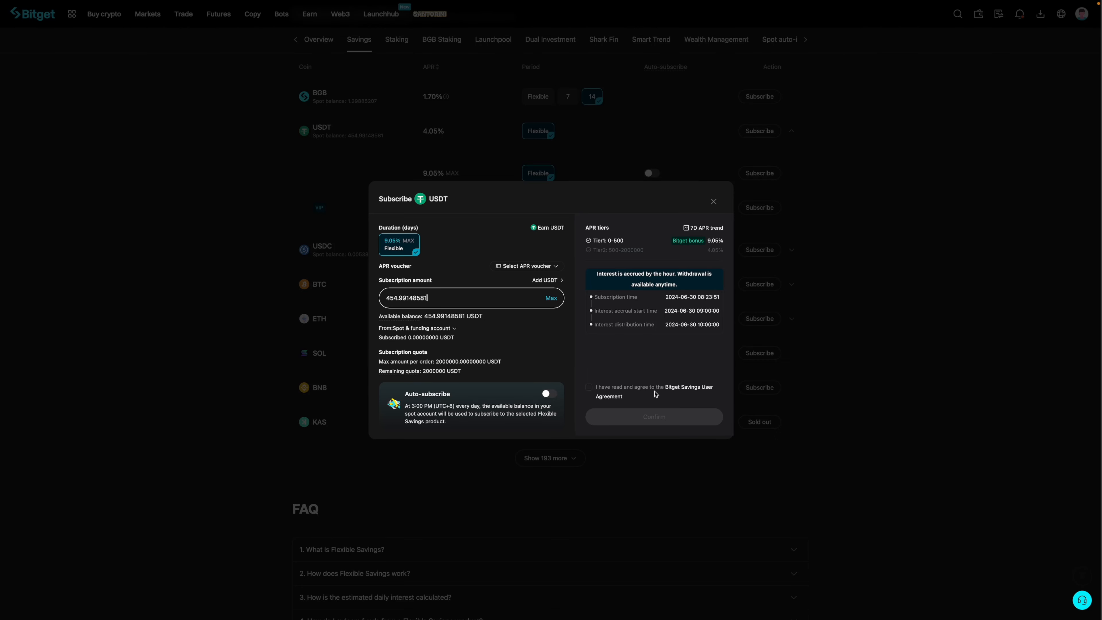
mouse_move(623, 398)
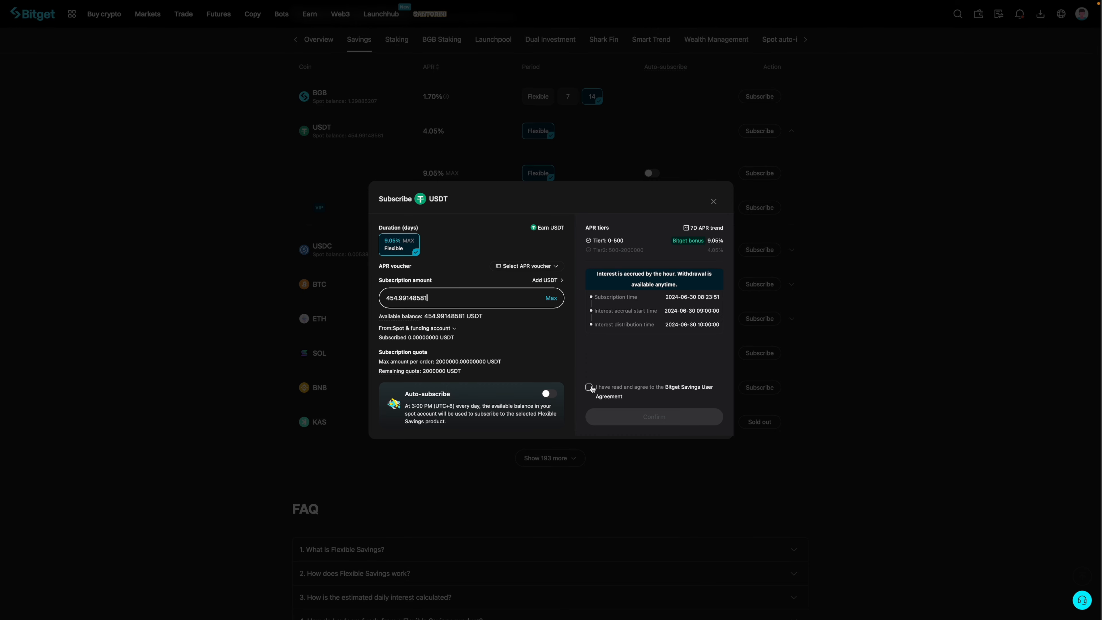
Step: Accept the agreement, confirm the 454.99148581 USDT subscription and view the Savings holding
left_click(590, 387)
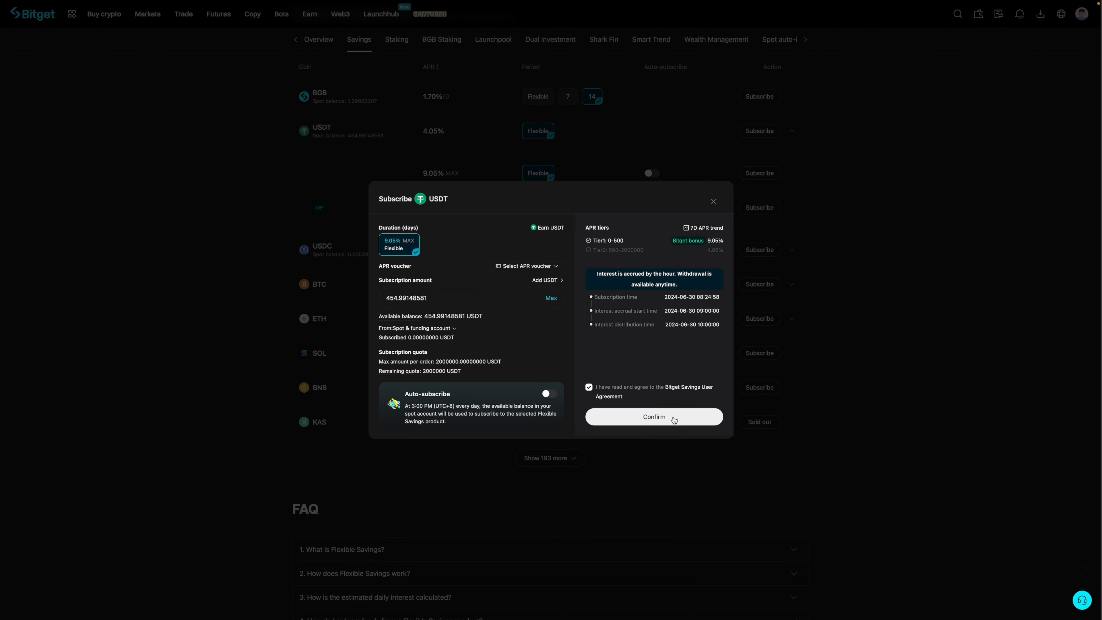
left_click(654, 417)
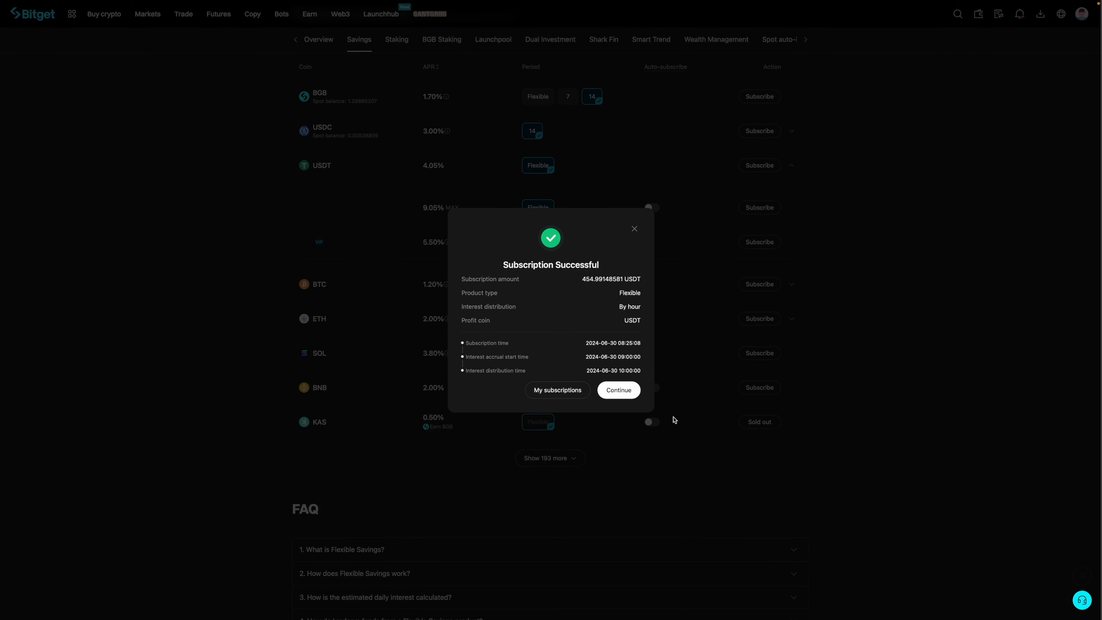
left_click(618, 389)
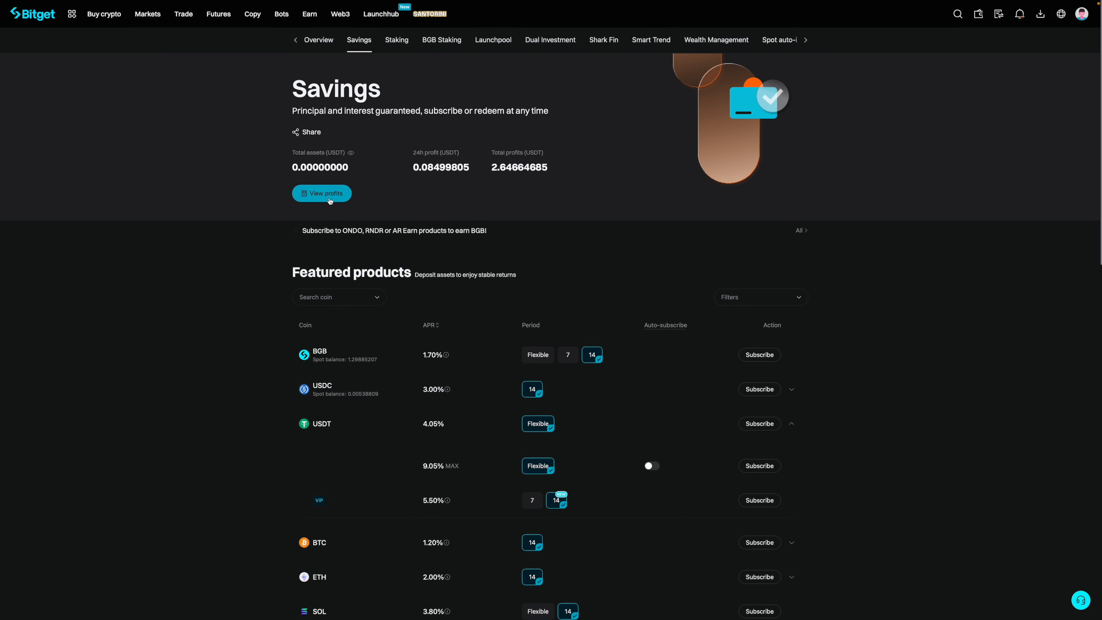
left_click(322, 194)
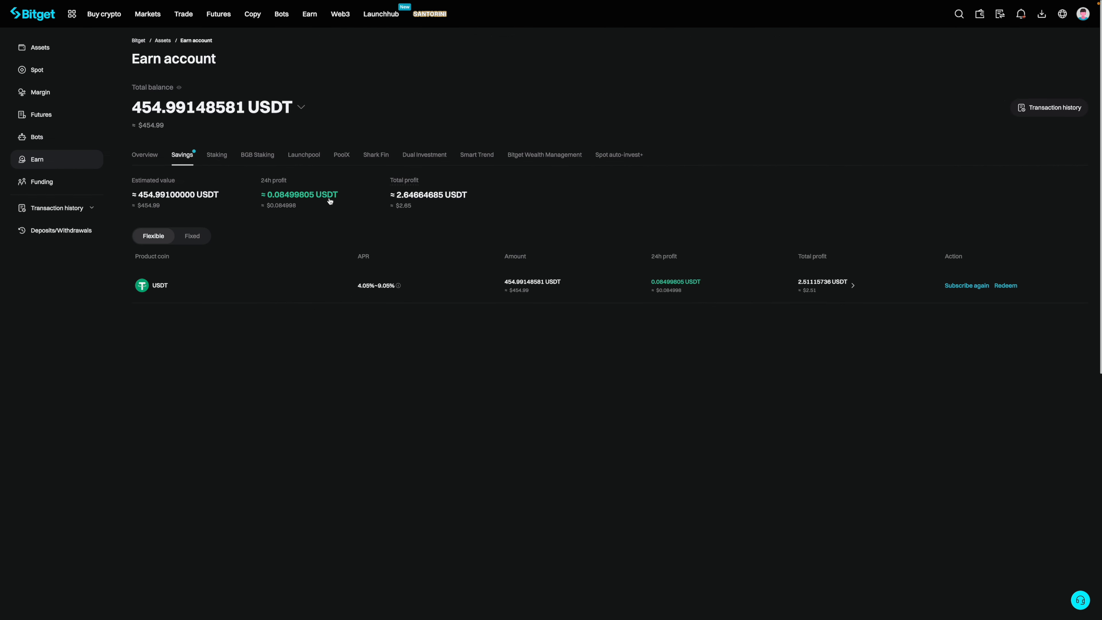
mouse_move(354, 294)
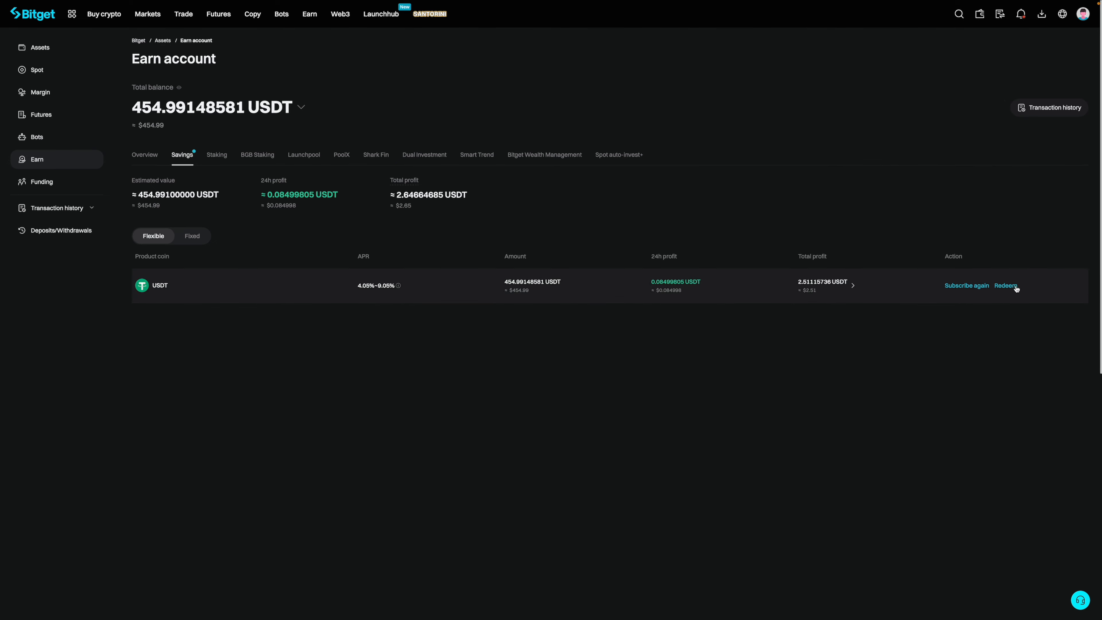
Step: Redeem the full 454.99148581 USDT from flexible savings and show it in the Spot account
left_click(1005, 286)
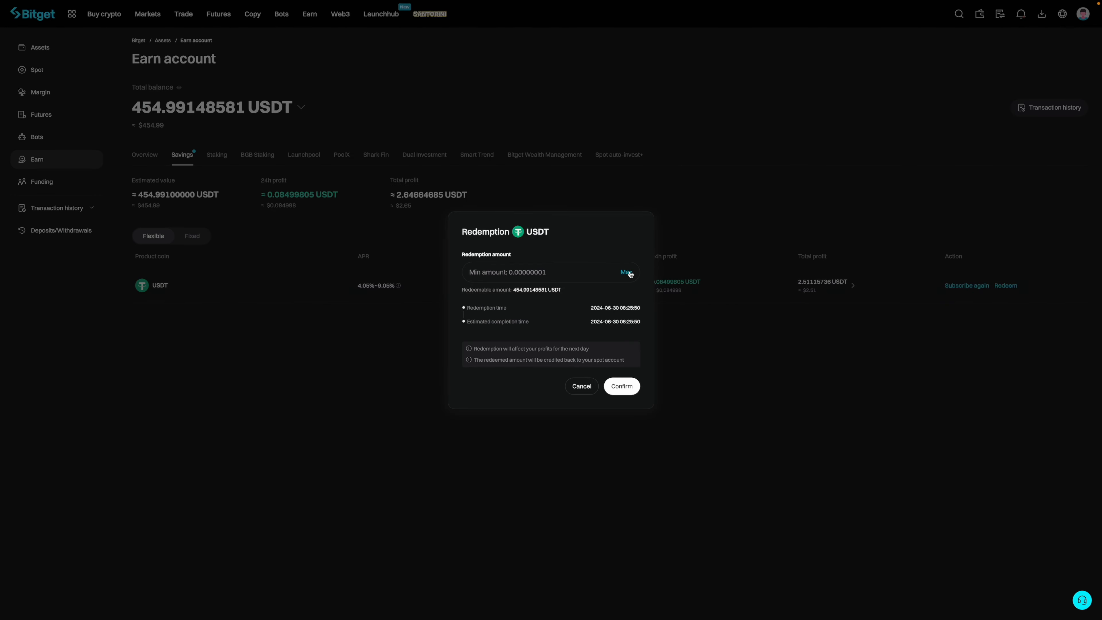
mouse_move(630, 275)
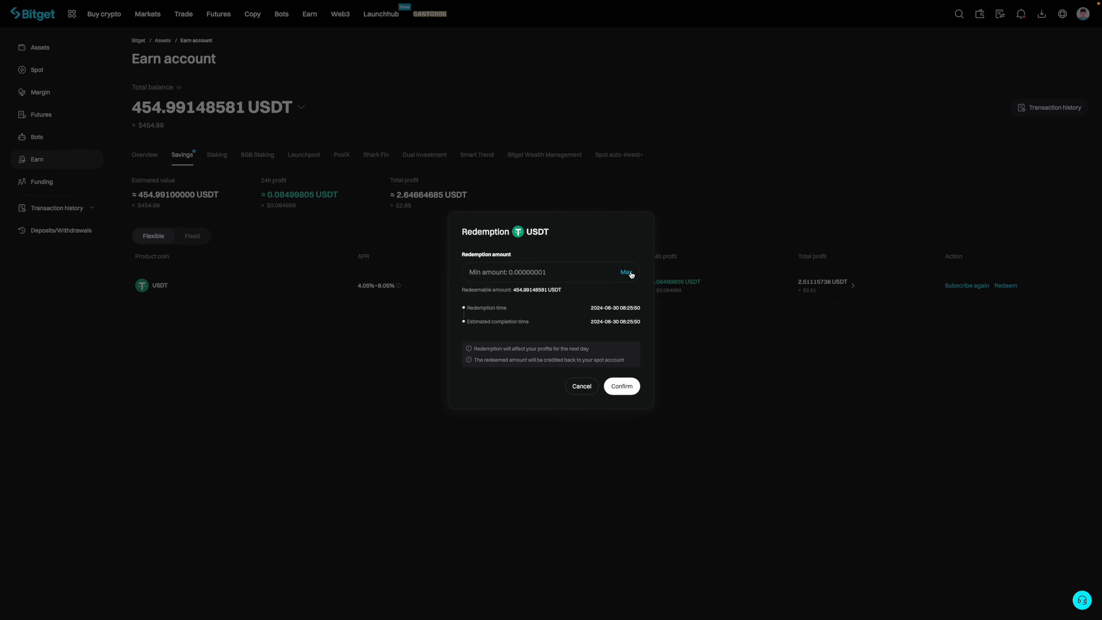
left_click(626, 272)
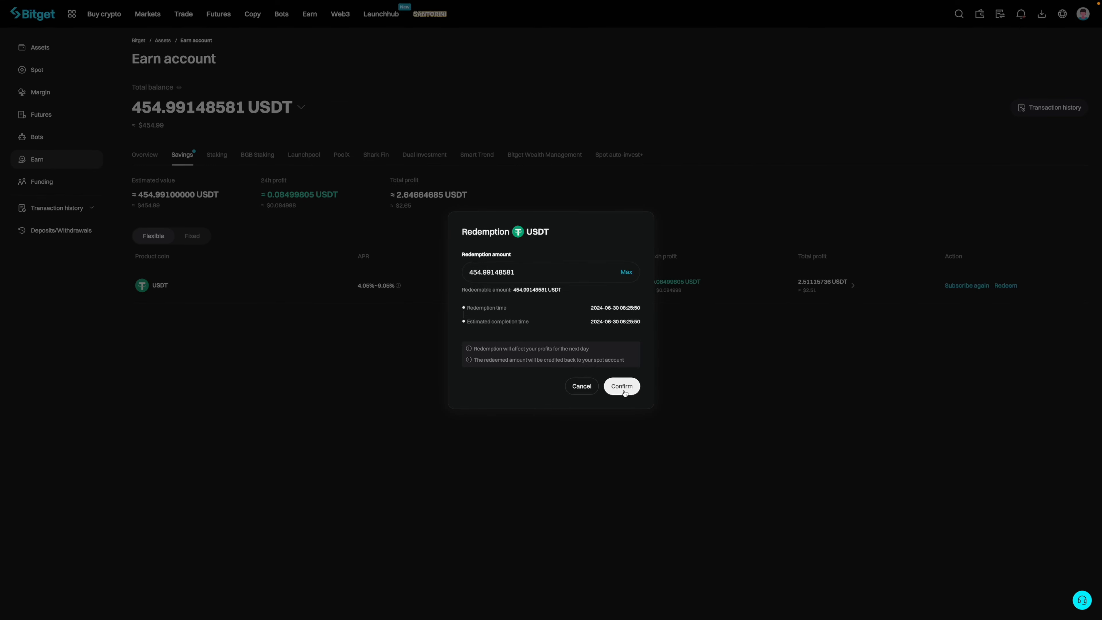
left_click(622, 386)
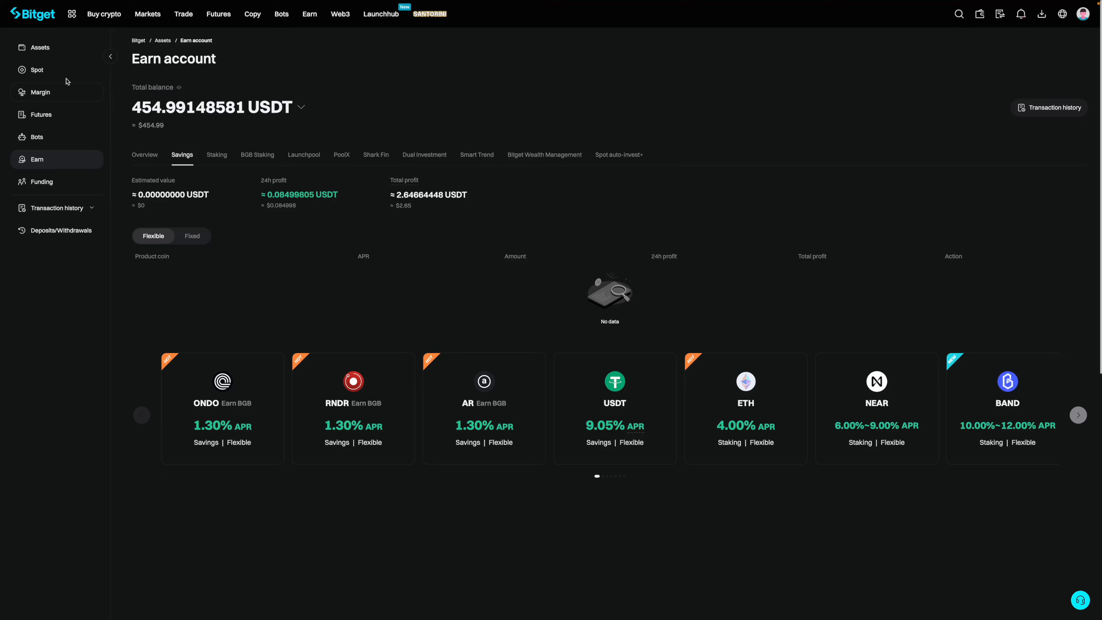
left_click(37, 72)
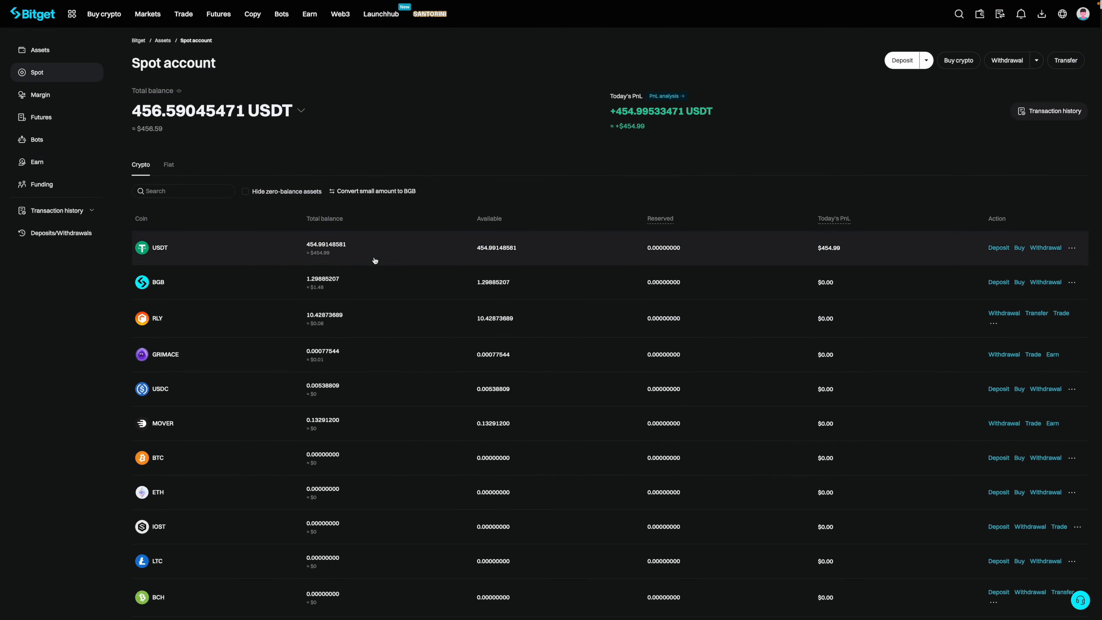
mouse_move(391, 259)
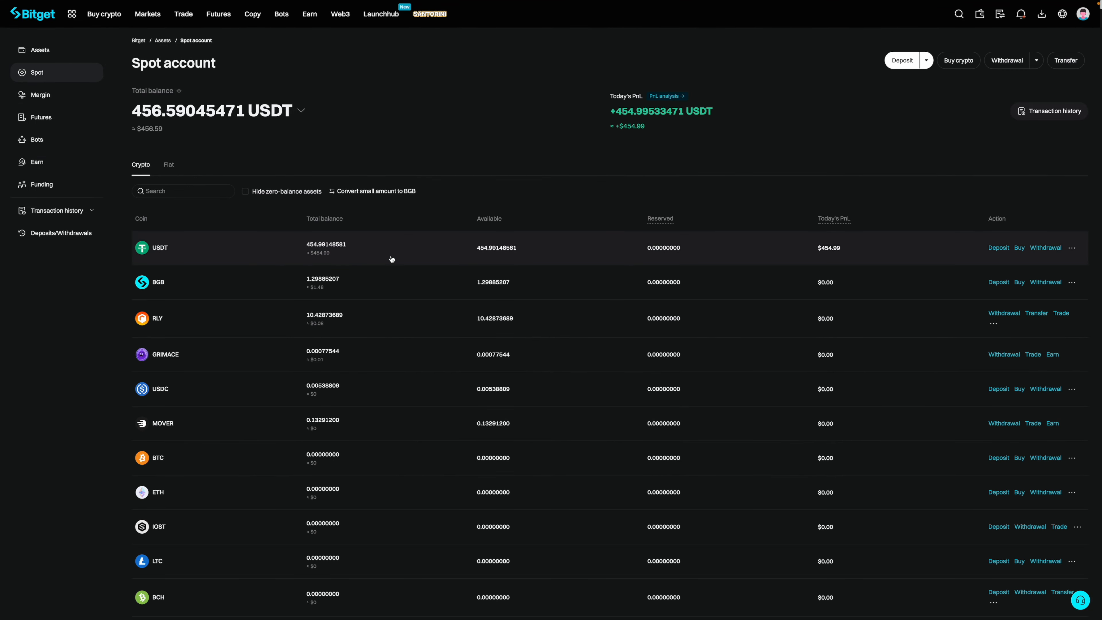